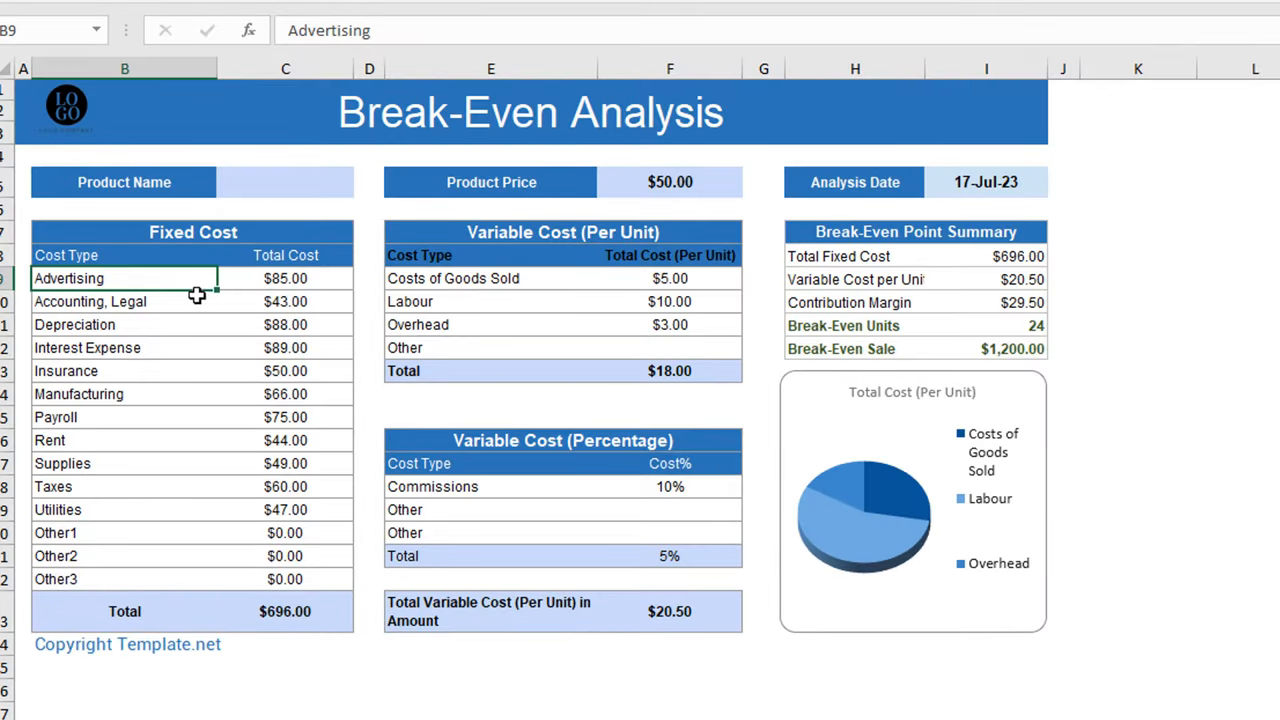
{"action": "left_click", "coordinate": [88, 348]}
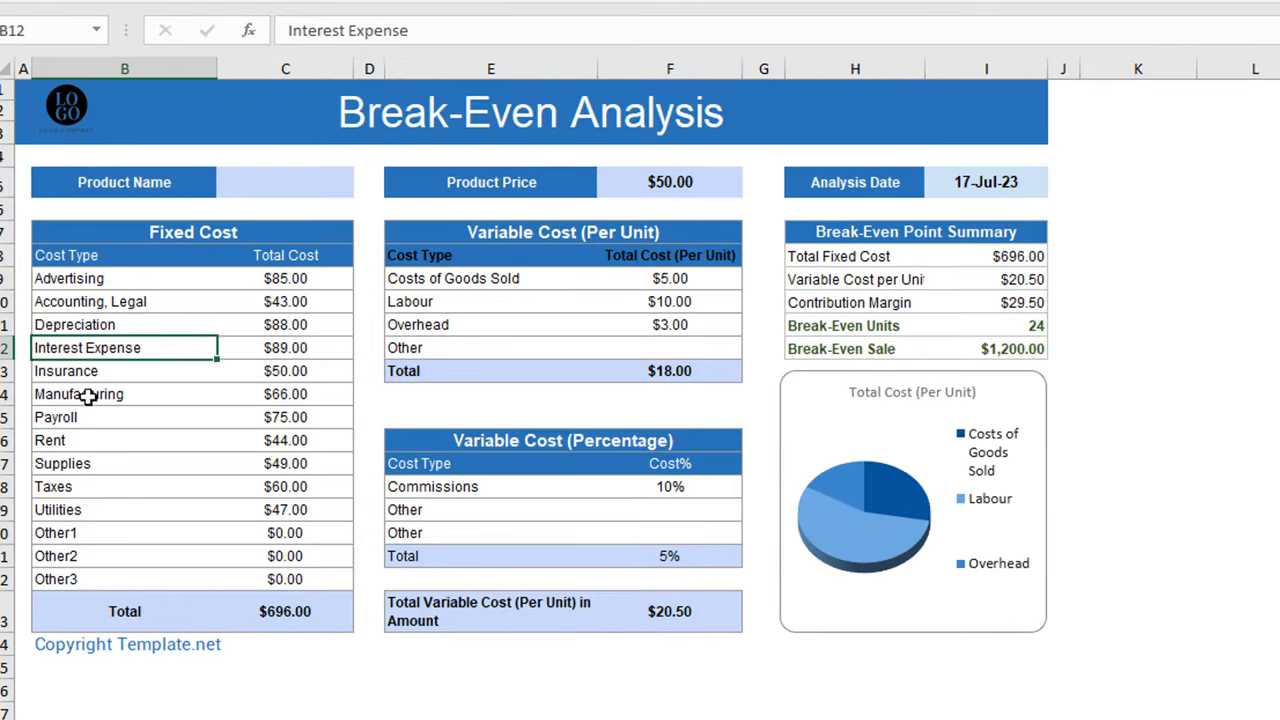
{"action": "left_click", "coordinate": [284, 610]}
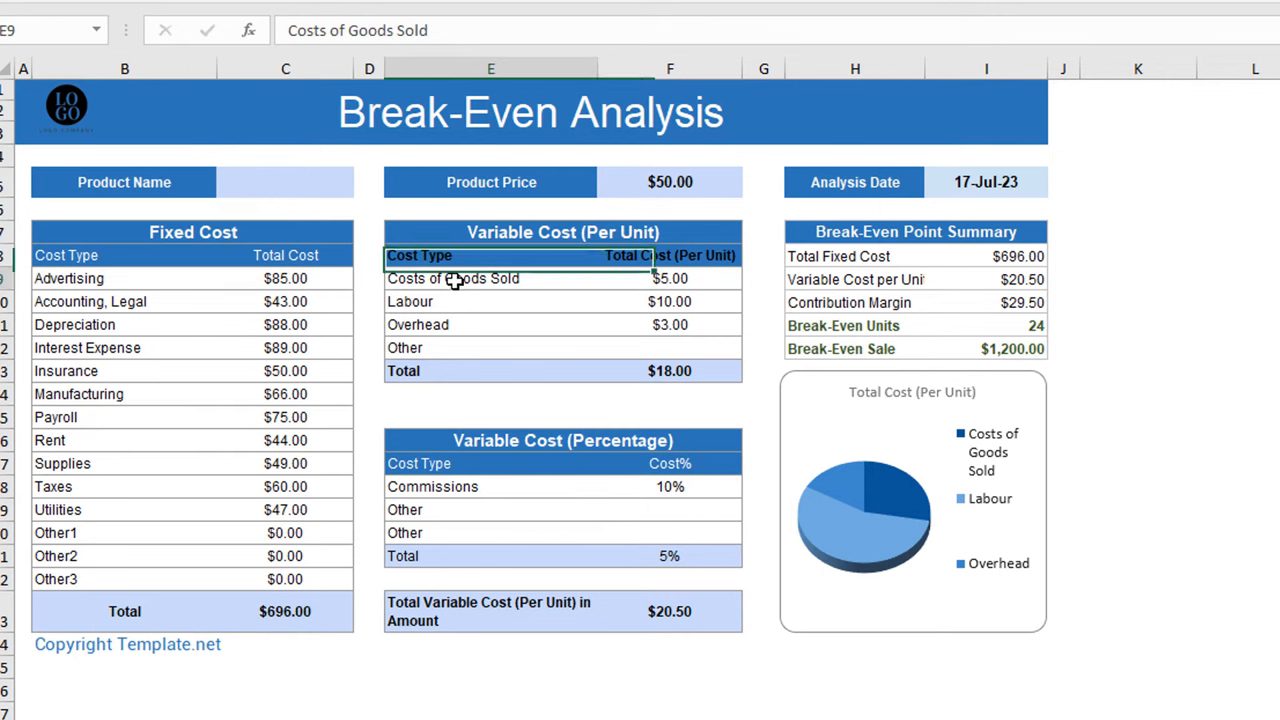
{"action": "left_click", "coordinate": [668, 370]}
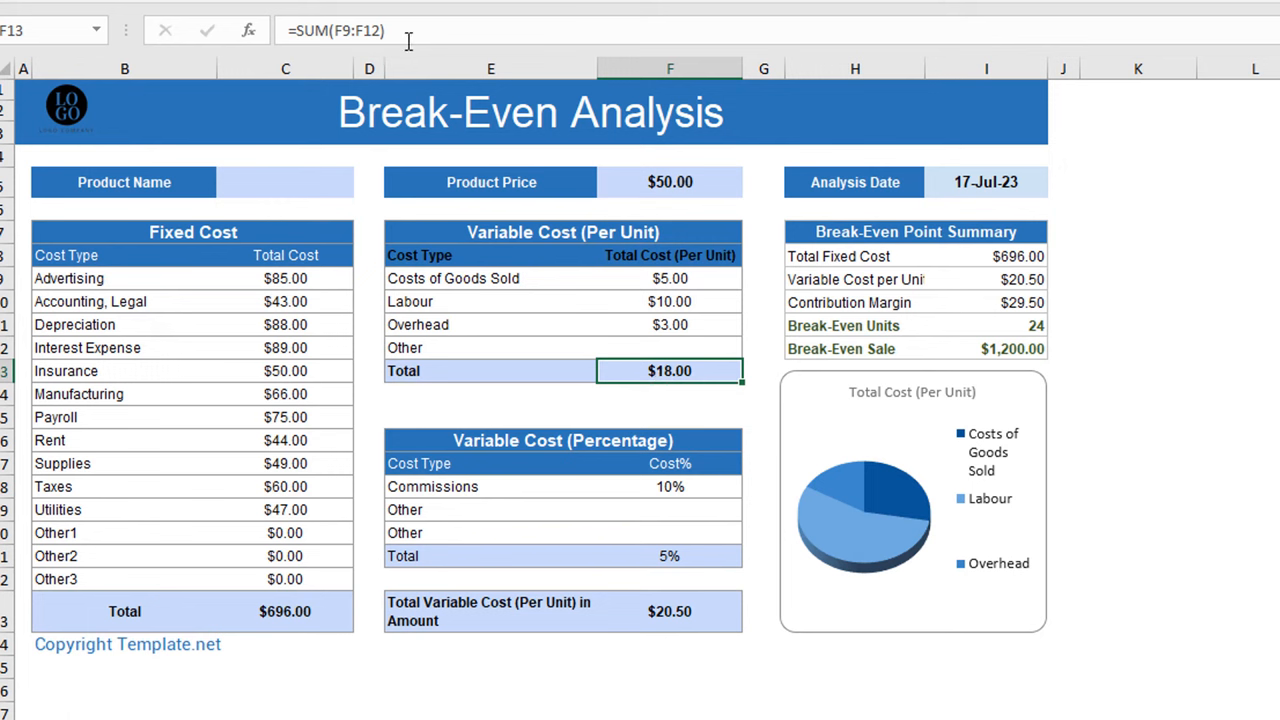
{"action": "left_click", "coordinate": [668, 324]}
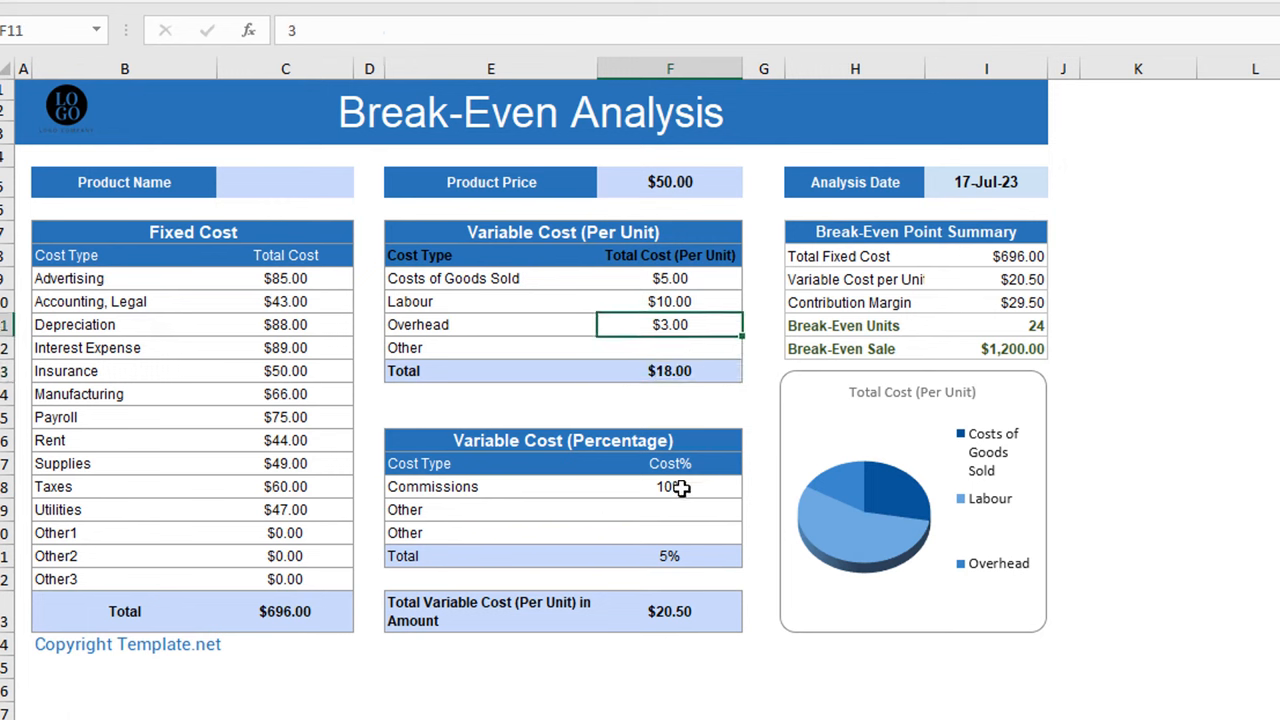
{"action": "left_click", "coordinate": [856, 280]}
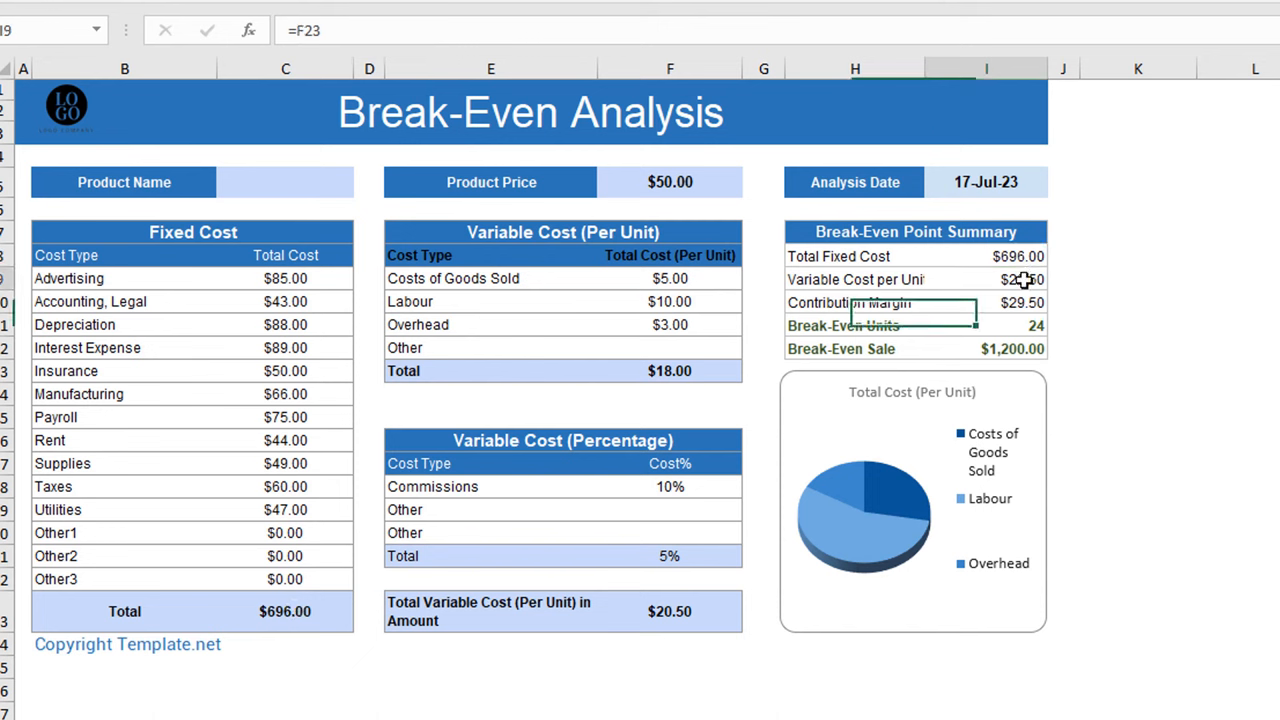
{"action": "left_click", "coordinate": [856, 280]}
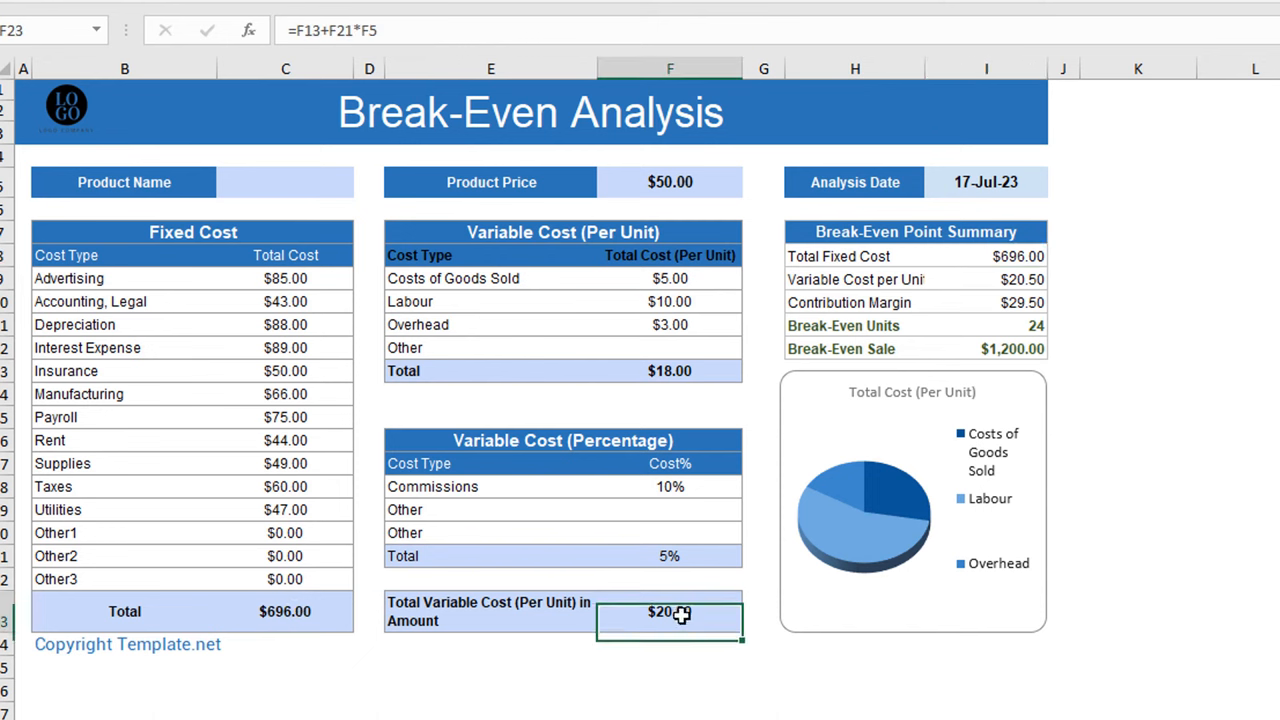
{"action": "left_click", "coordinate": [1020, 302]}
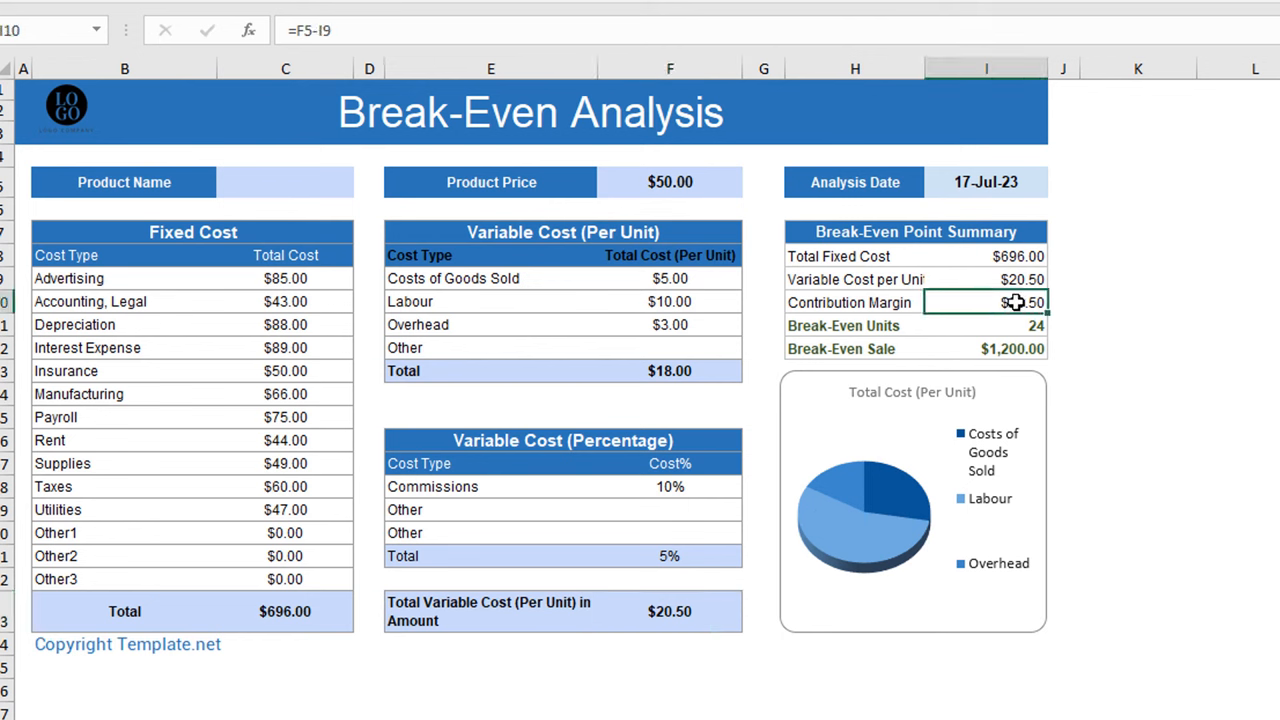
{"action": "left_click", "coordinate": [668, 180]}
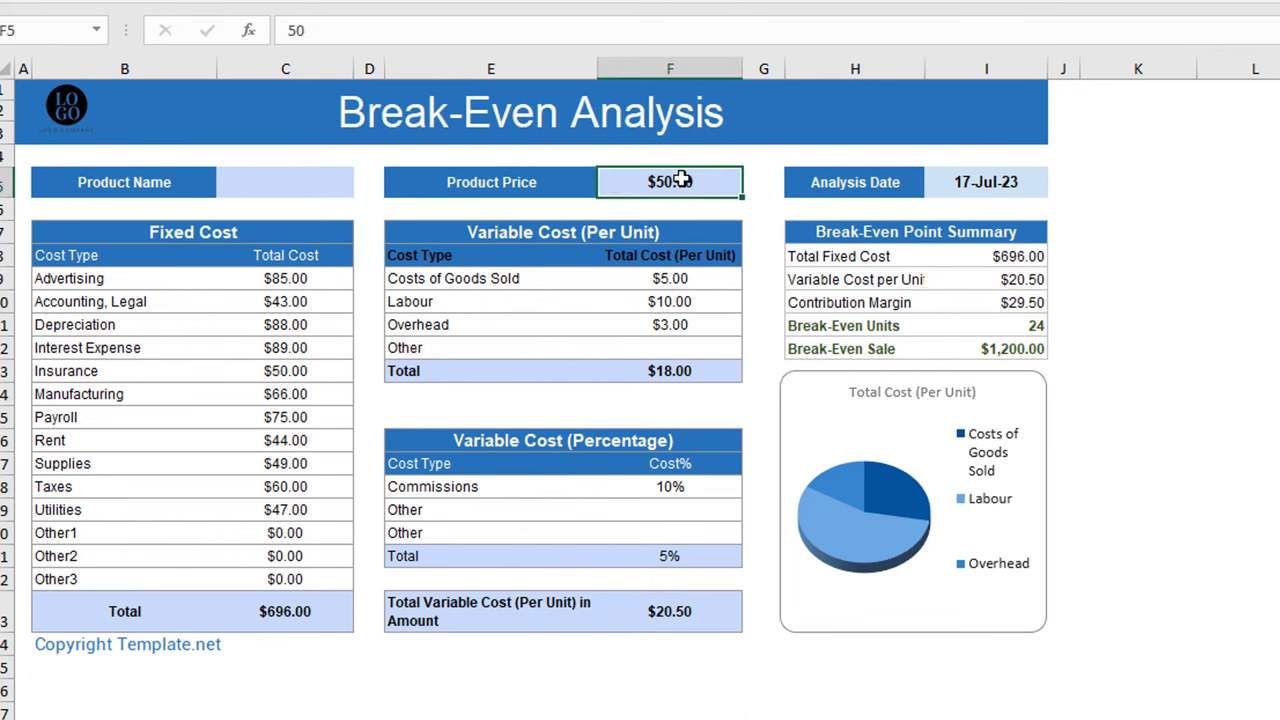
{"action": "left_click", "coordinate": [984, 302]}
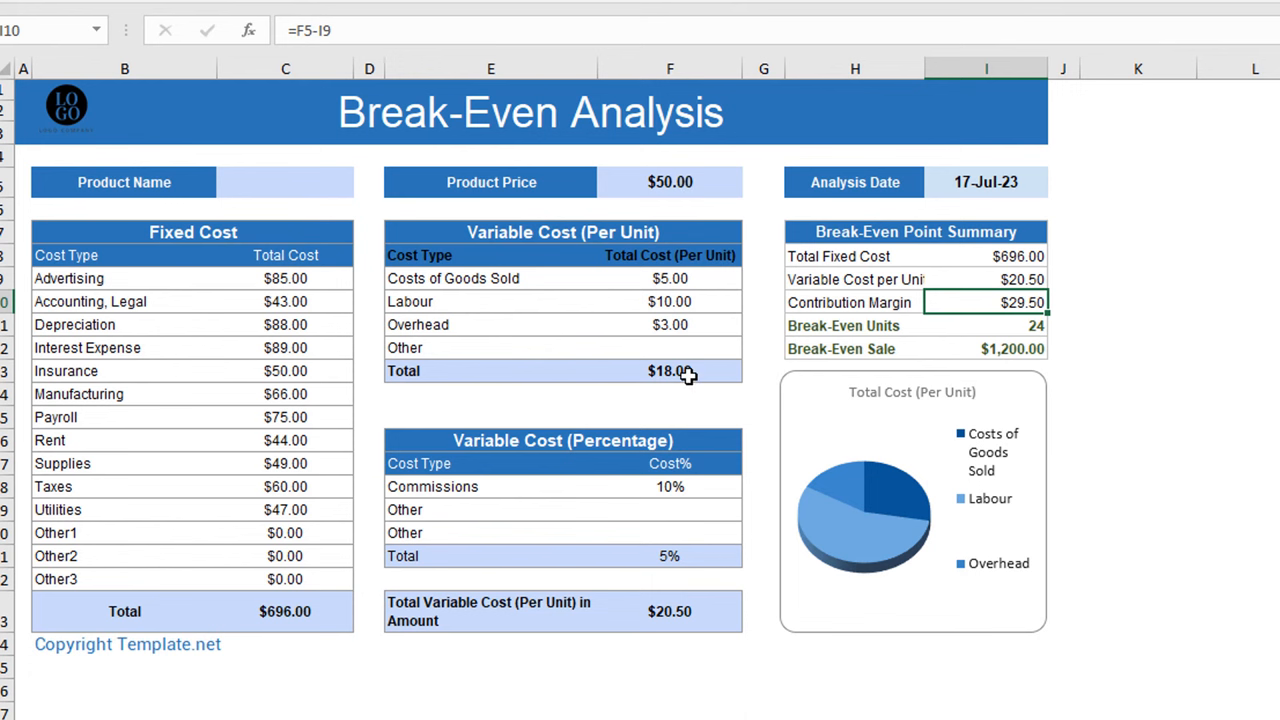
{"action": "left_click", "coordinate": [1012, 280]}
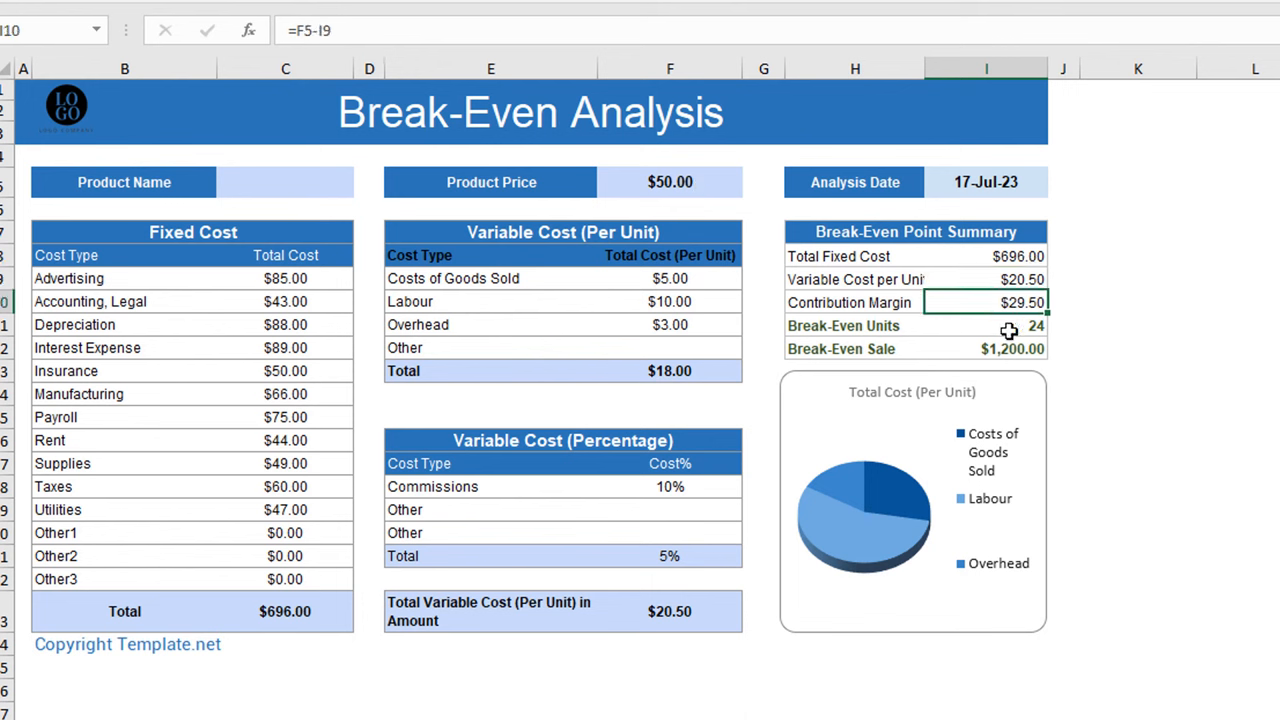
{"action": "left_click", "coordinate": [1004, 324]}
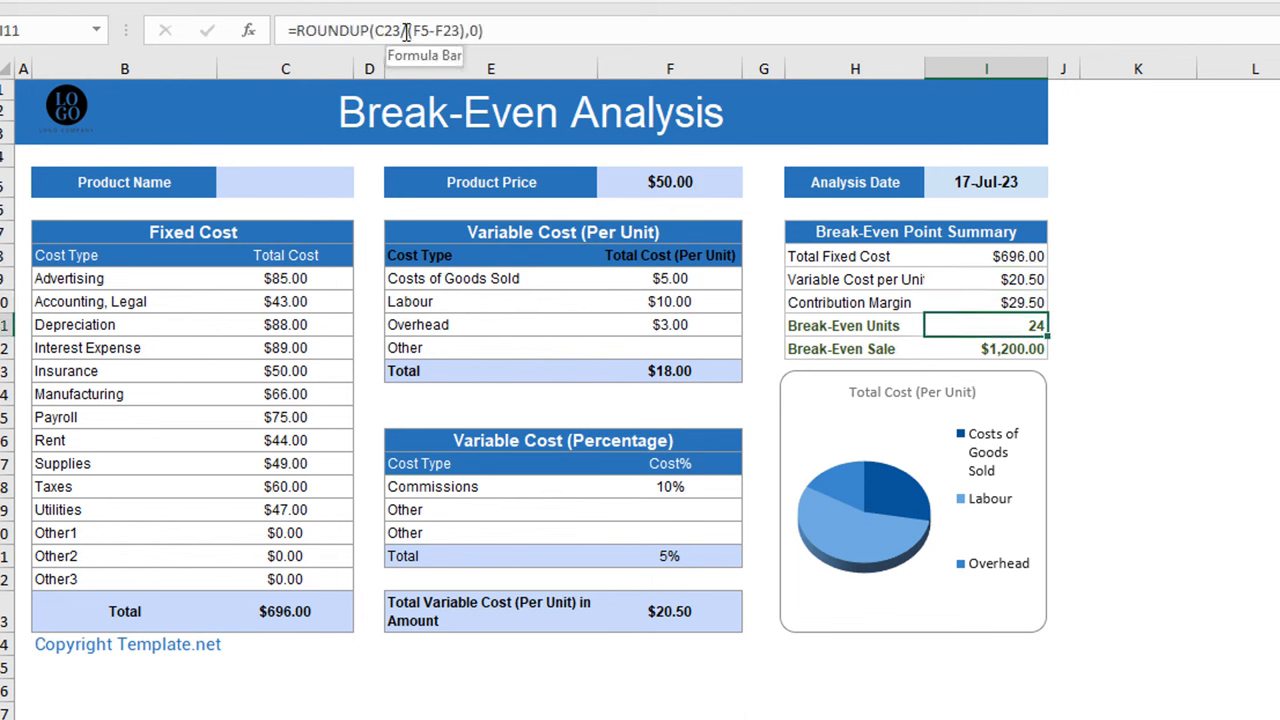